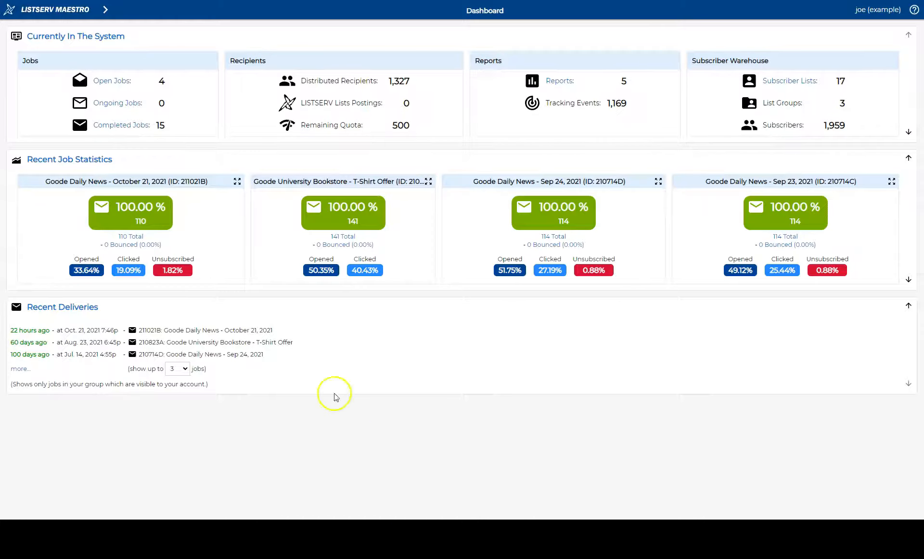
Open the Personalized Contact Data, Logo and Colors page to review Goode University's logo, orange and blue
click(105, 10)
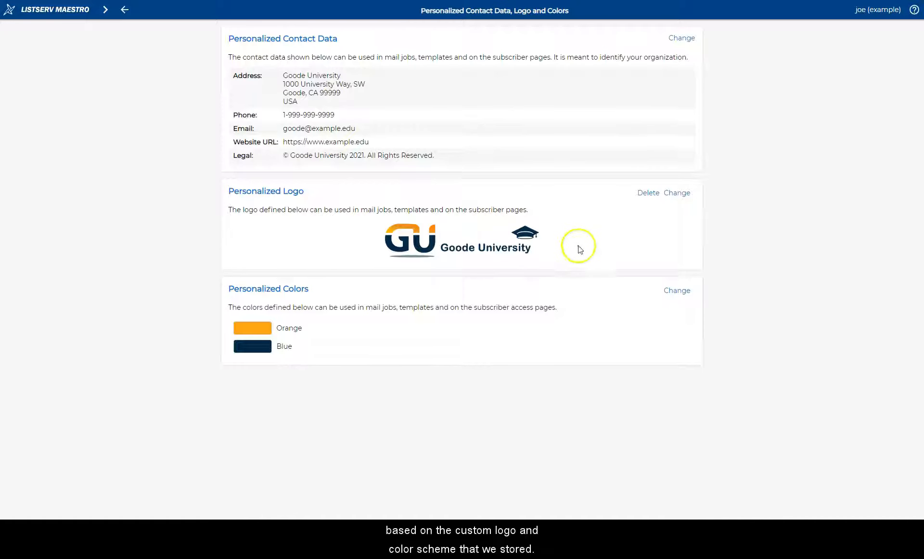
mouse_move(317, 346)
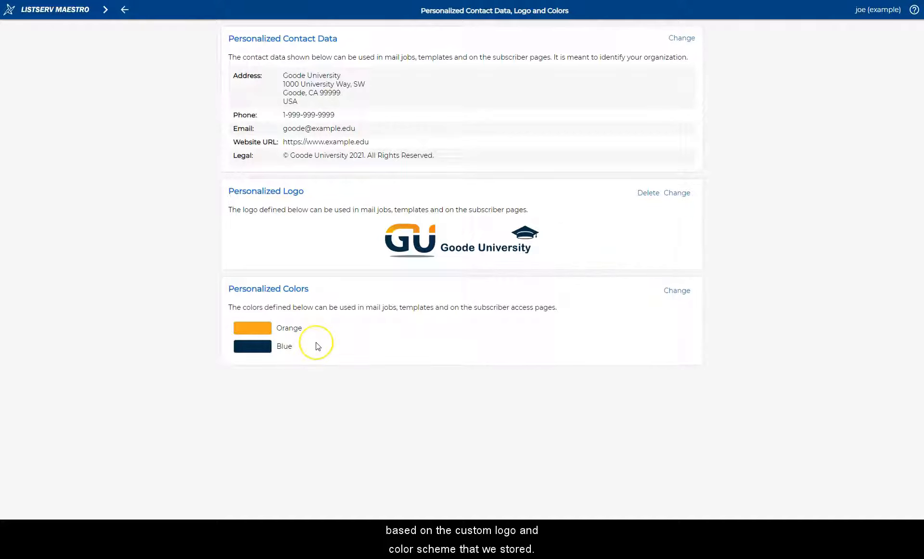
mouse_move(100, 155)
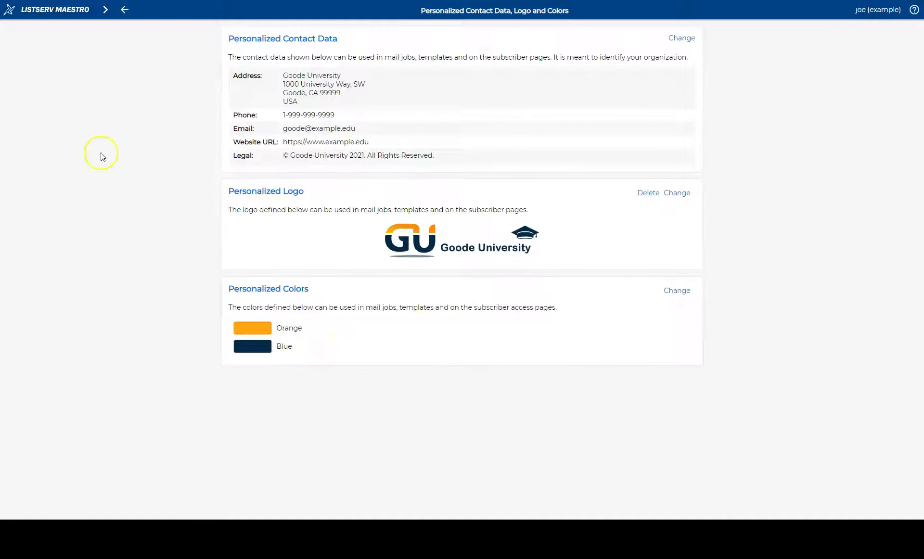
mouse_move(112, 47)
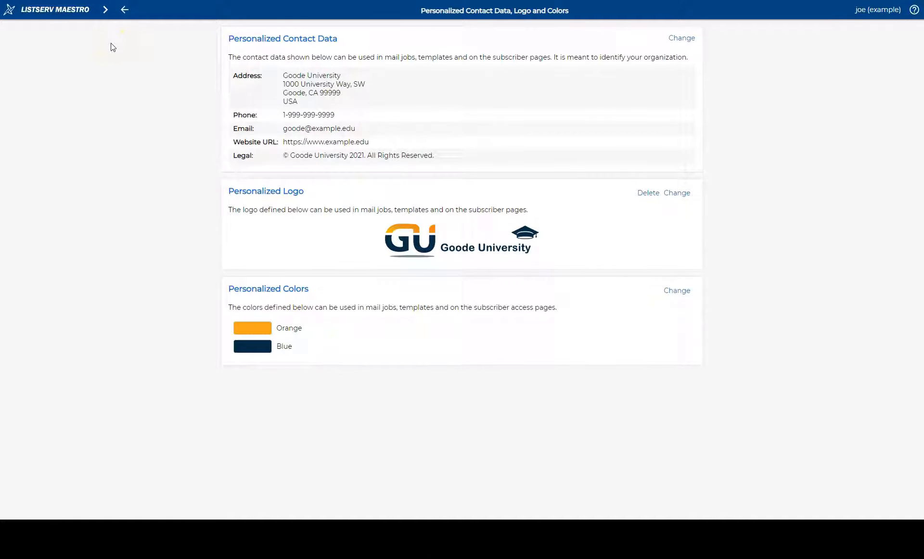
Go to Content Templates and scroll to the Washington announcement system template
click(105, 10)
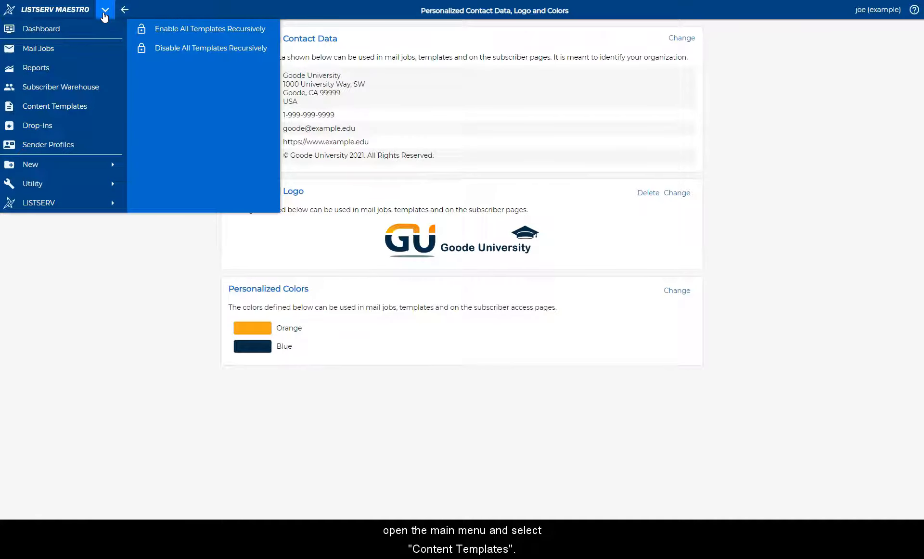
click(54, 106)
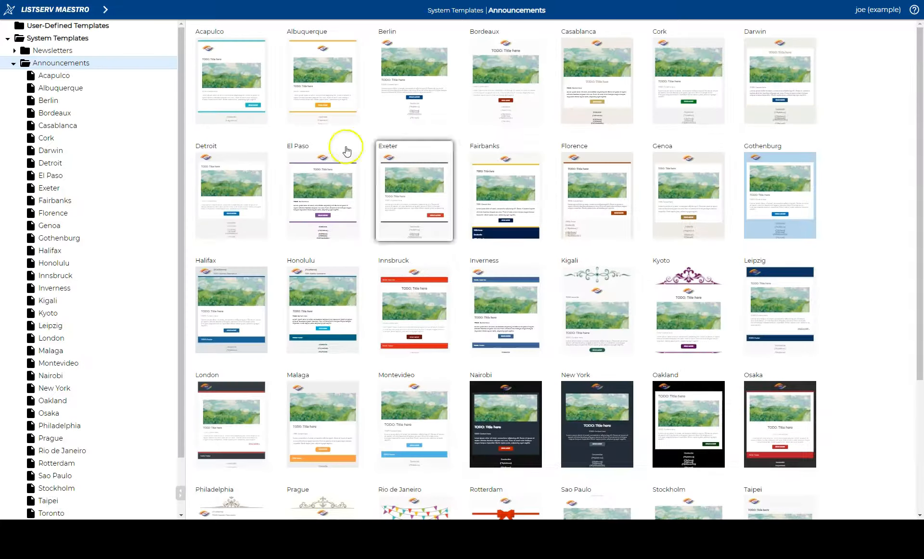
scroll(down, 3)
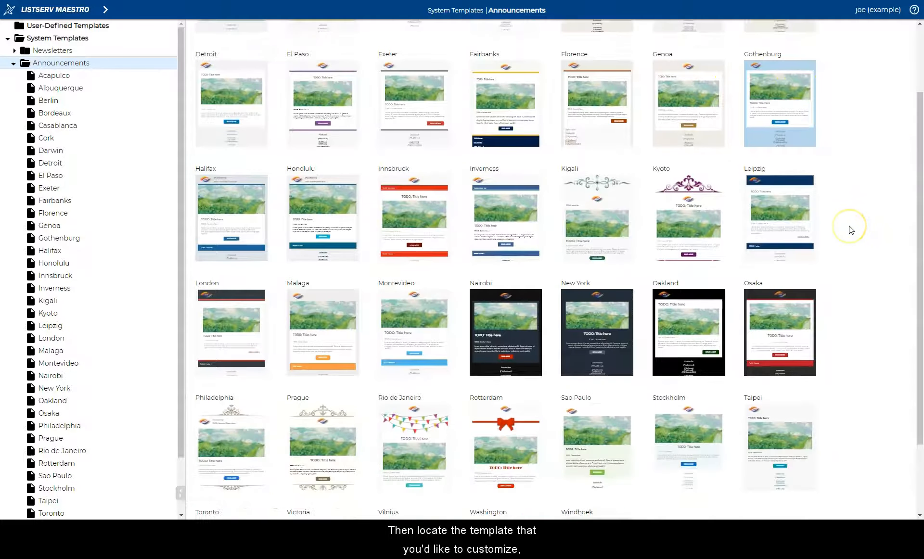
scroll(down, 3)
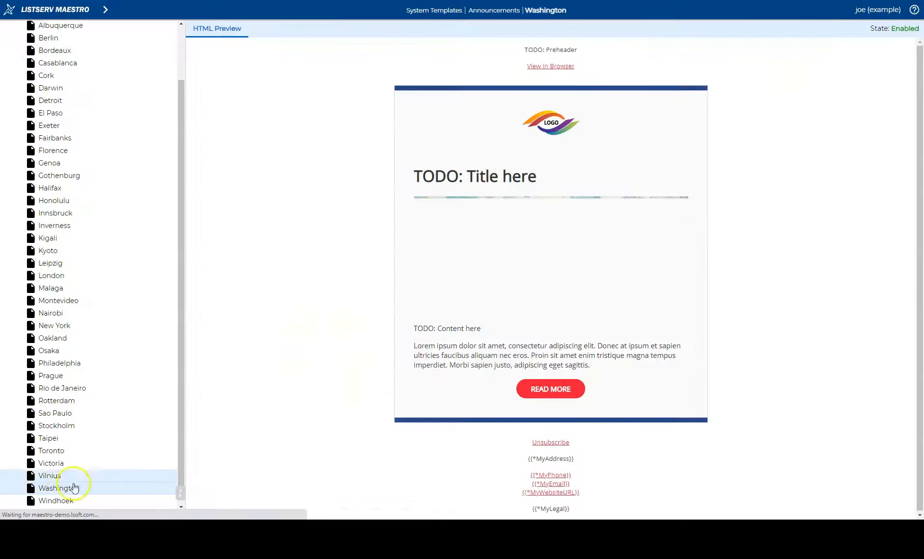
Create a user template from the Washington announcement template
right_click(53, 488)
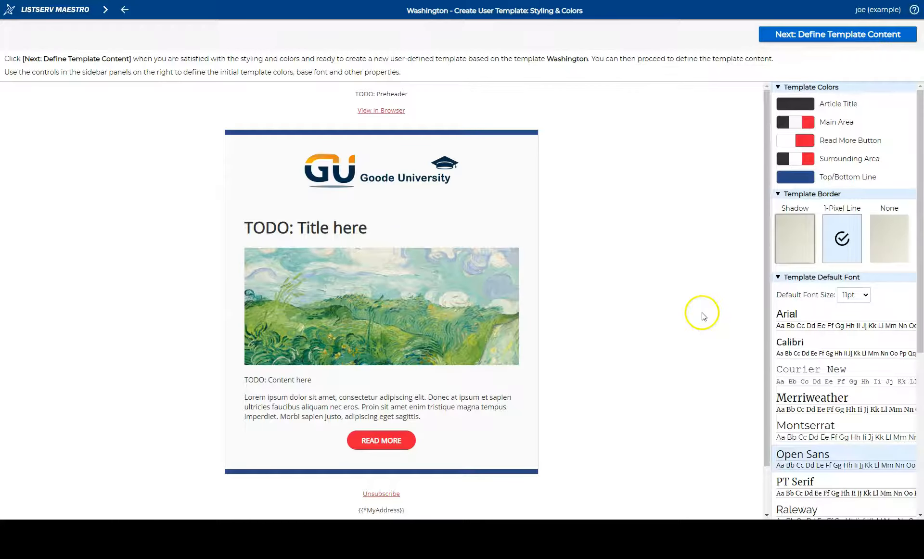
mouse_move(703, 317)
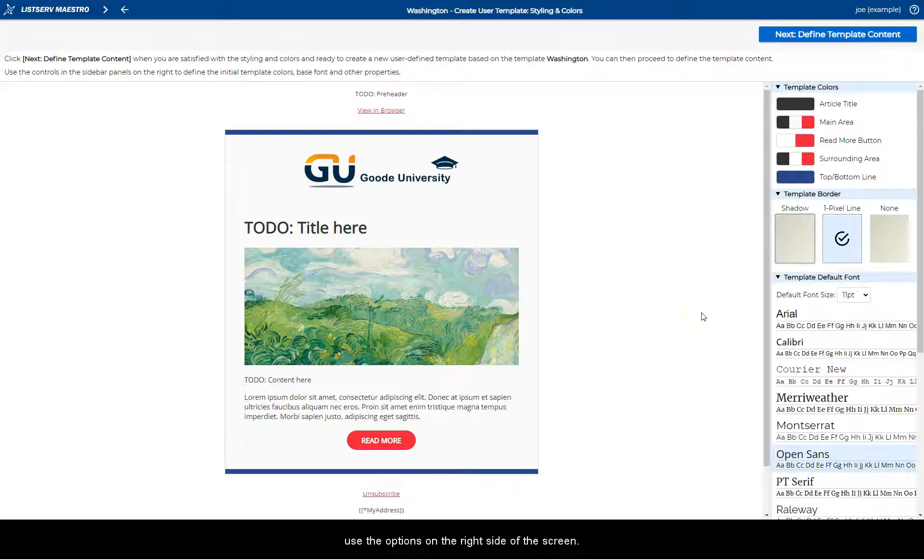
mouse_move(890, 114)
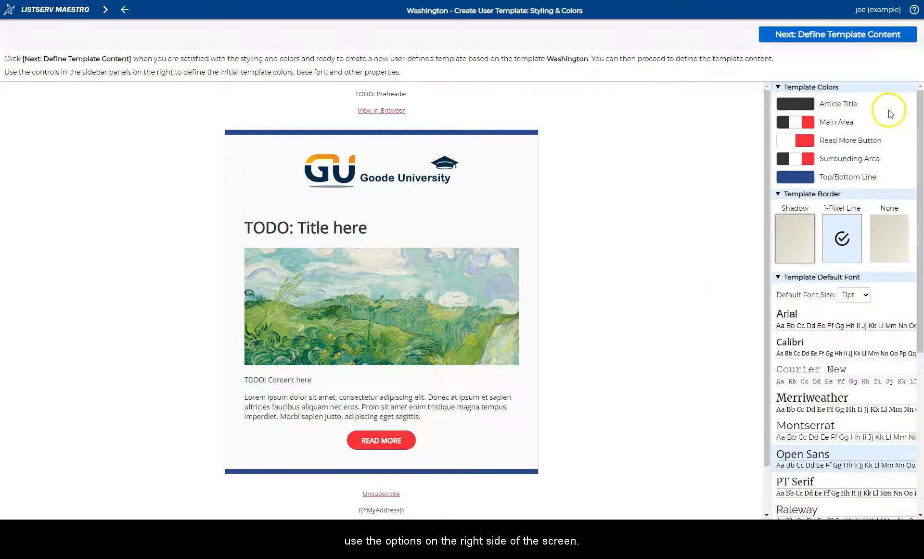
mouse_move(893, 161)
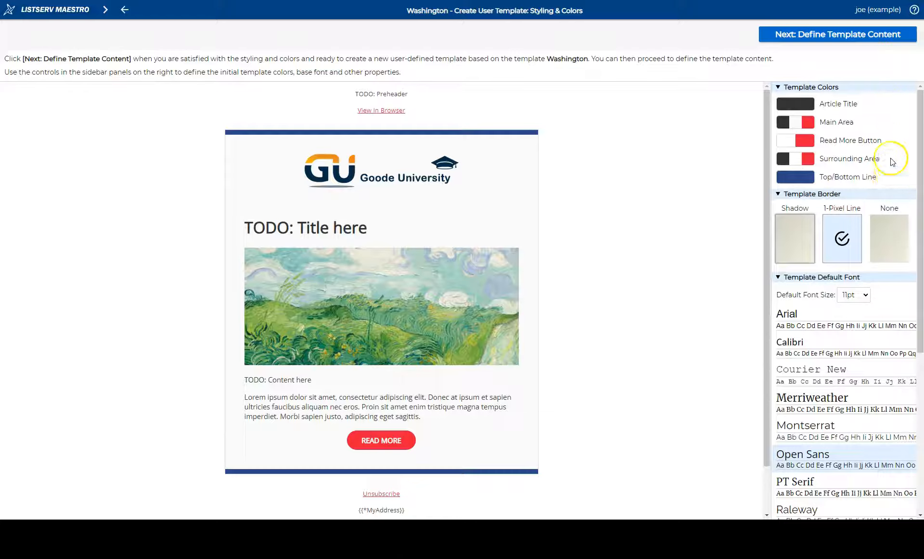
mouse_move(894, 105)
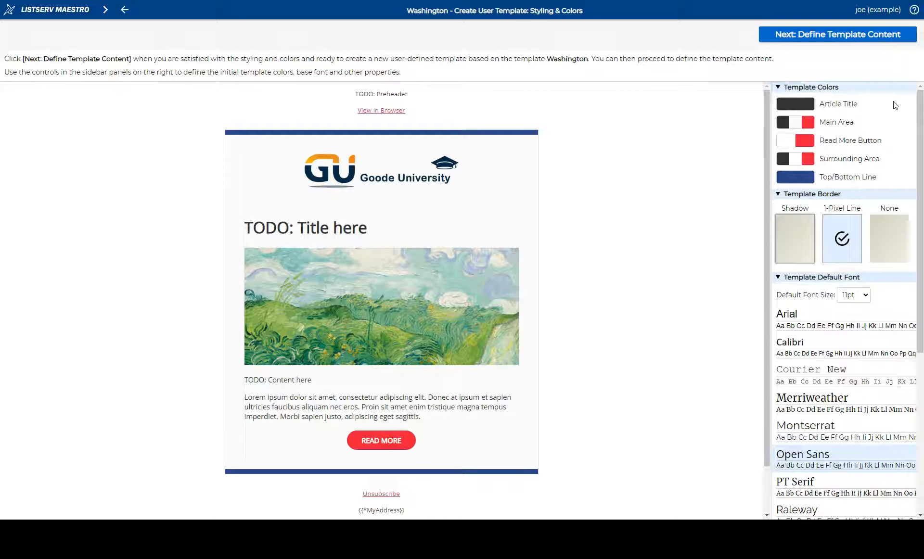
Color the top/bottom lines personalized orange, and the Read More button and links personalized blue
click(794, 177)
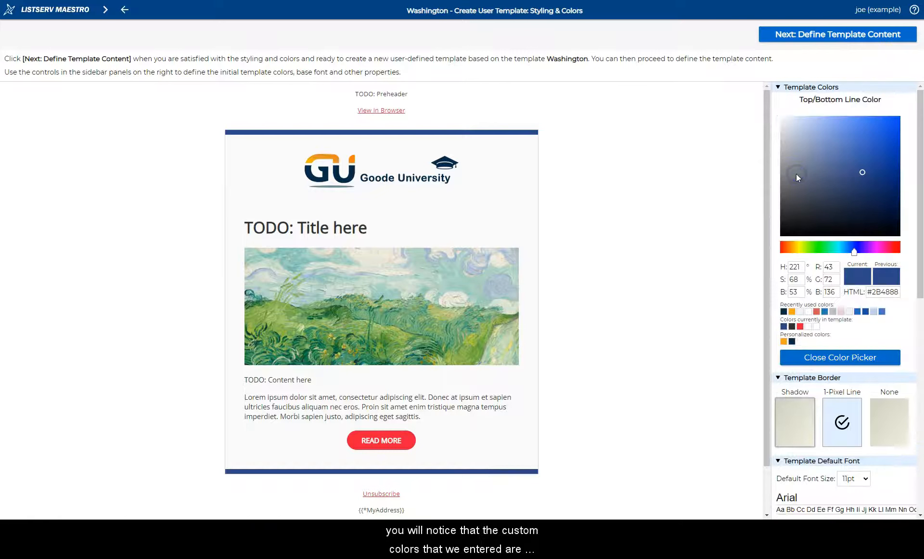
click(783, 341)
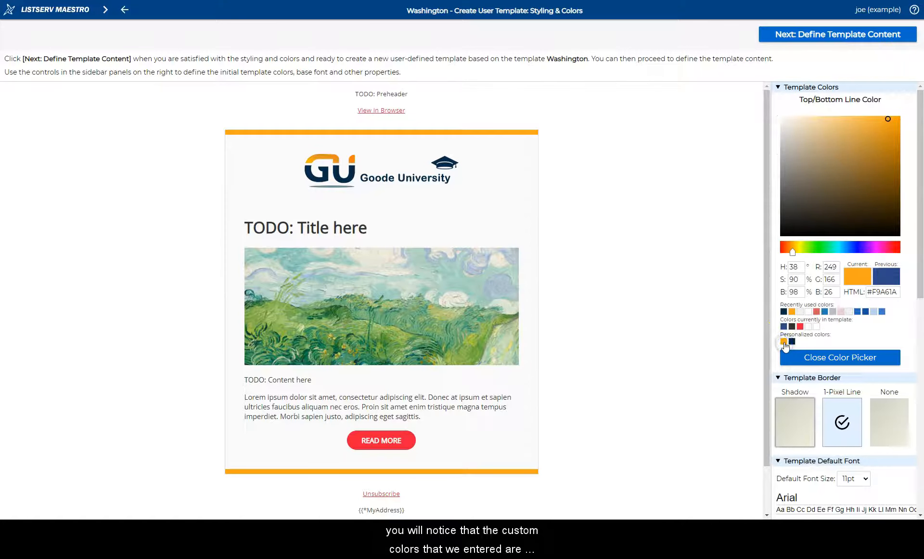
click(839, 357)
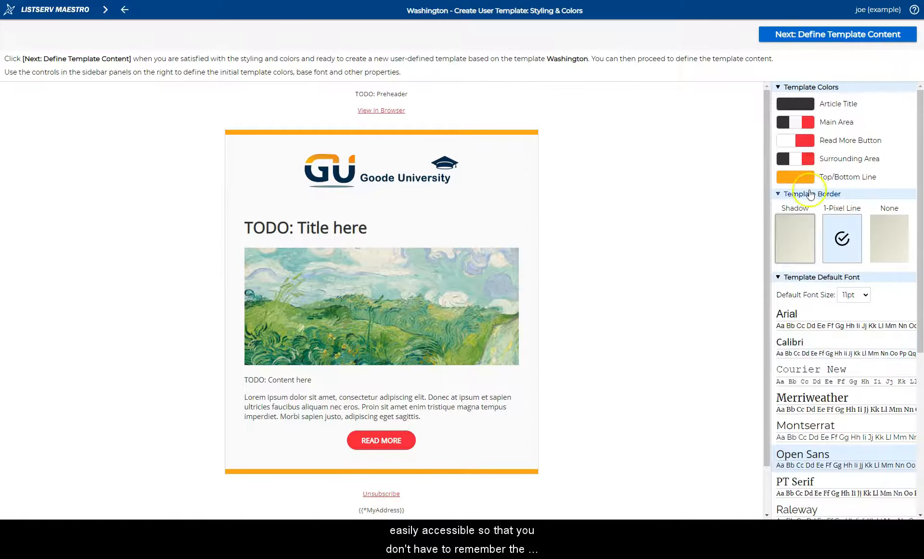
click(812, 140)
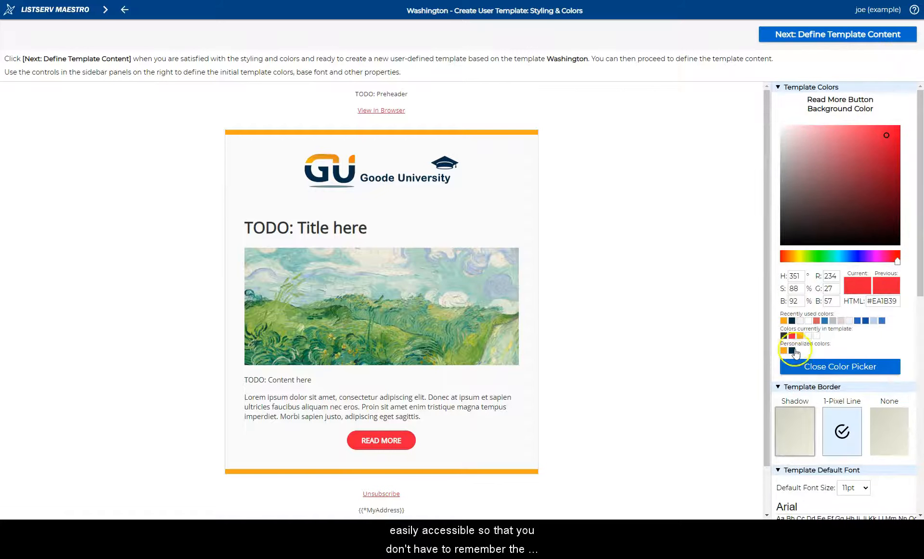
click(839, 366)
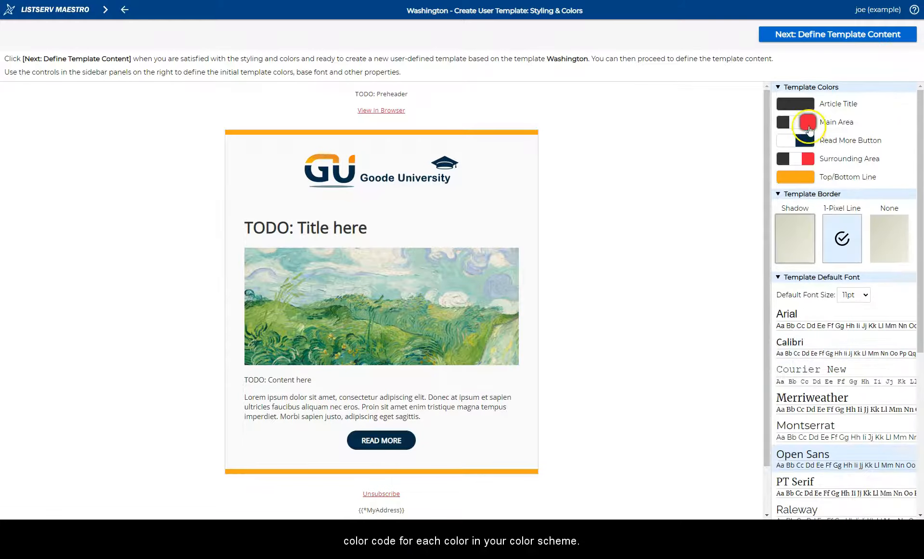
click(807, 121)
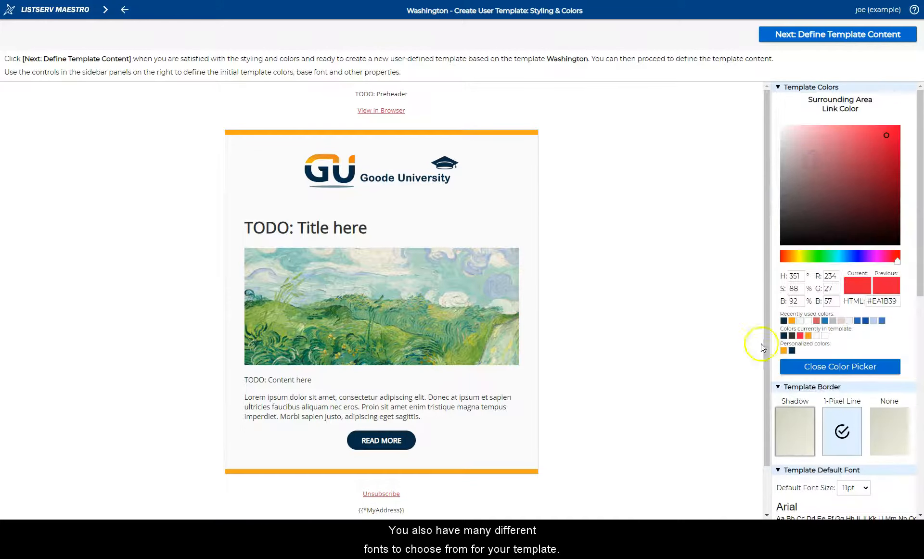
click(839, 365)
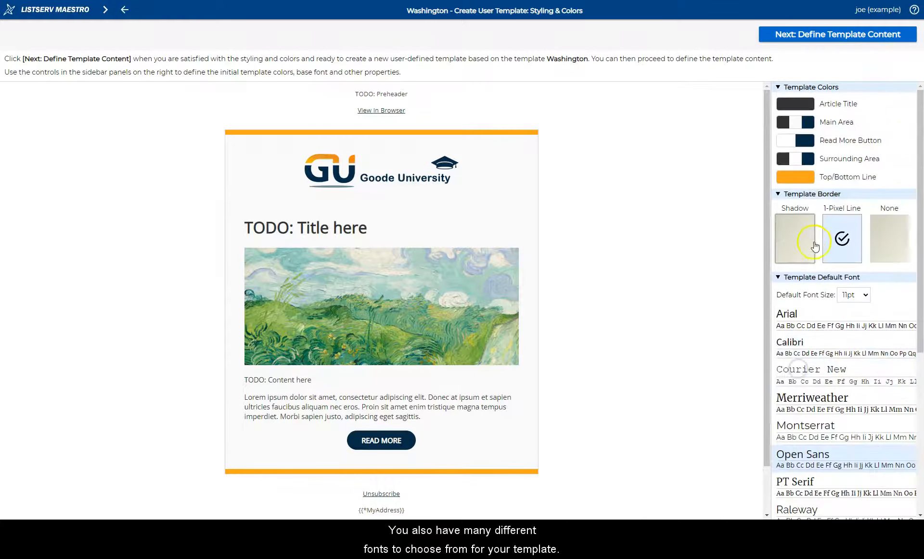
Choose Raleway as the template default font with a 12pt default size
scroll(down, 3)
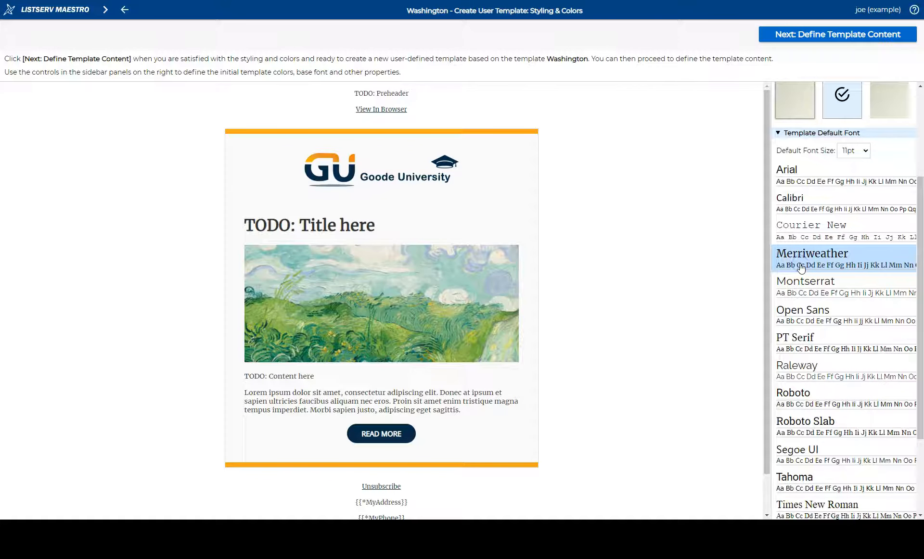
click(796, 365)
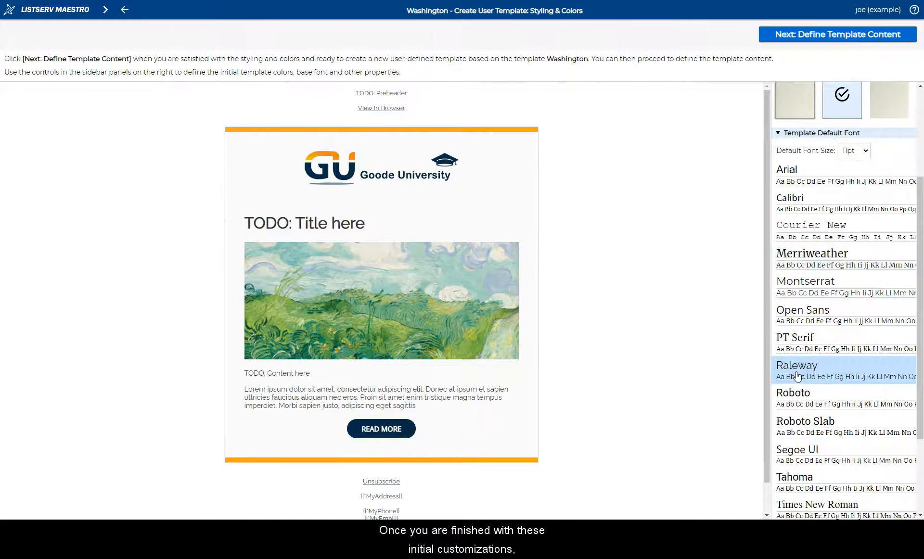
click(853, 150)
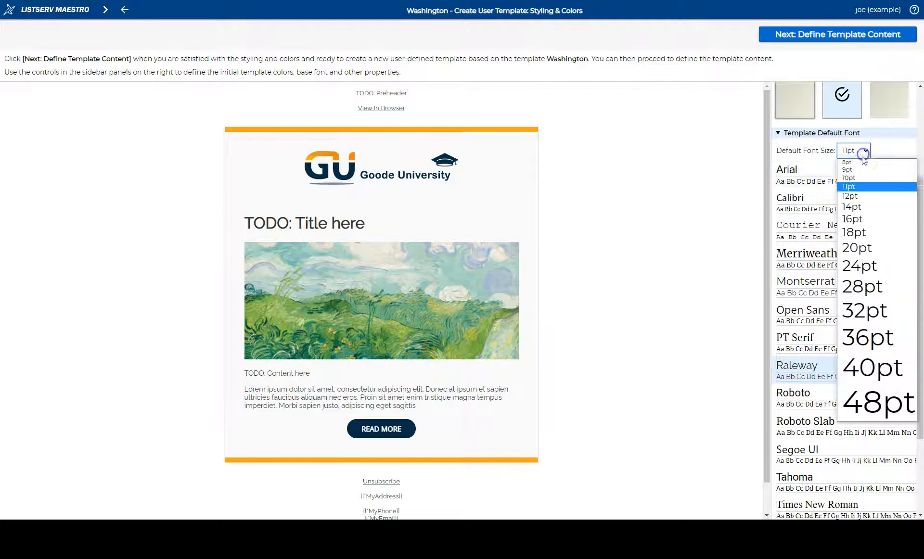
click(849, 196)
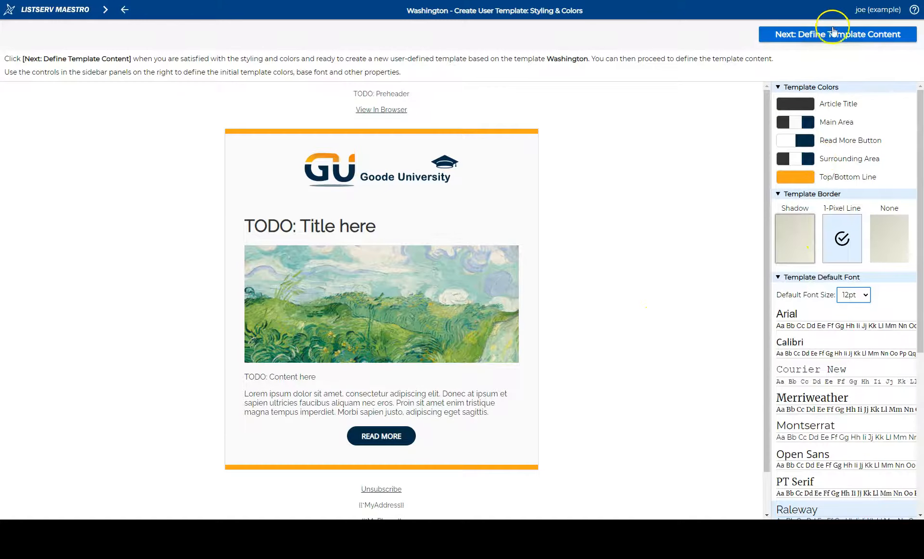
Advance to template content, select the Article block, and open the Widget Gallery
click(837, 34)
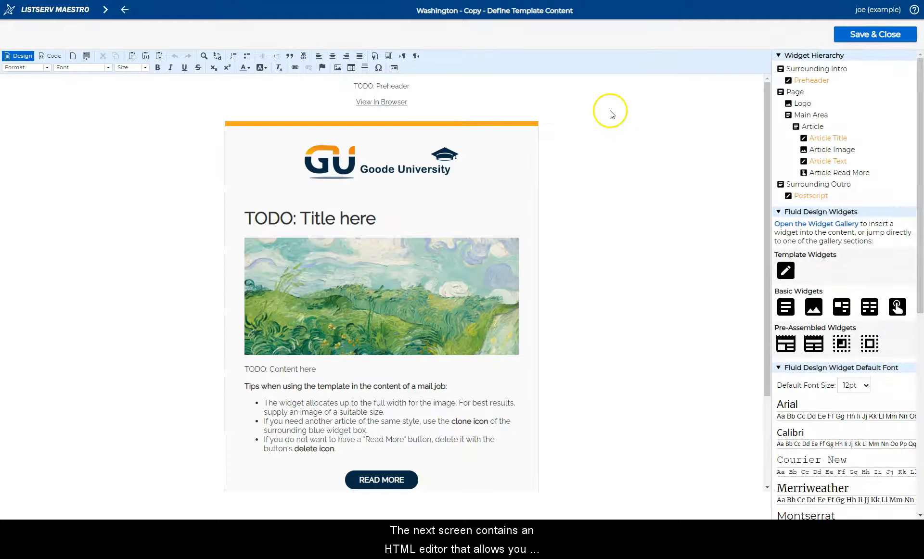
scroll(down, 3)
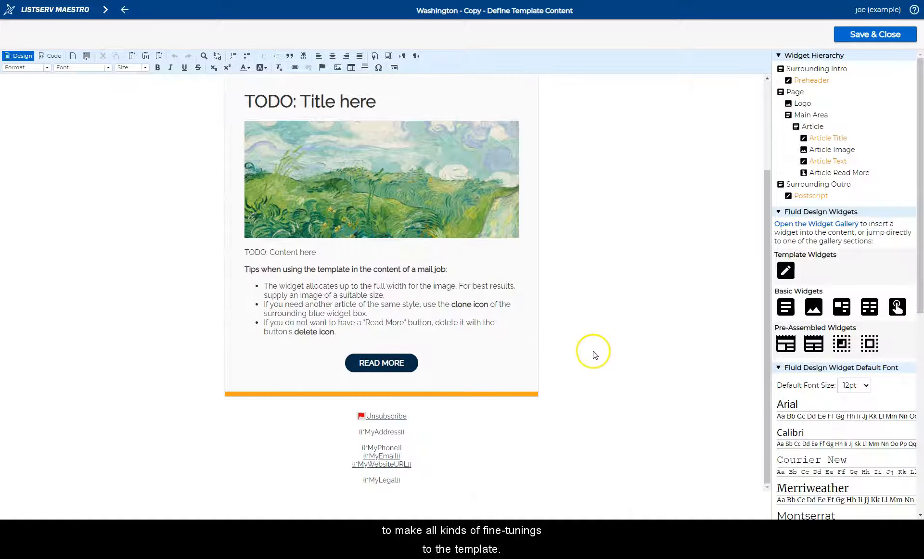
scroll(up, 3)
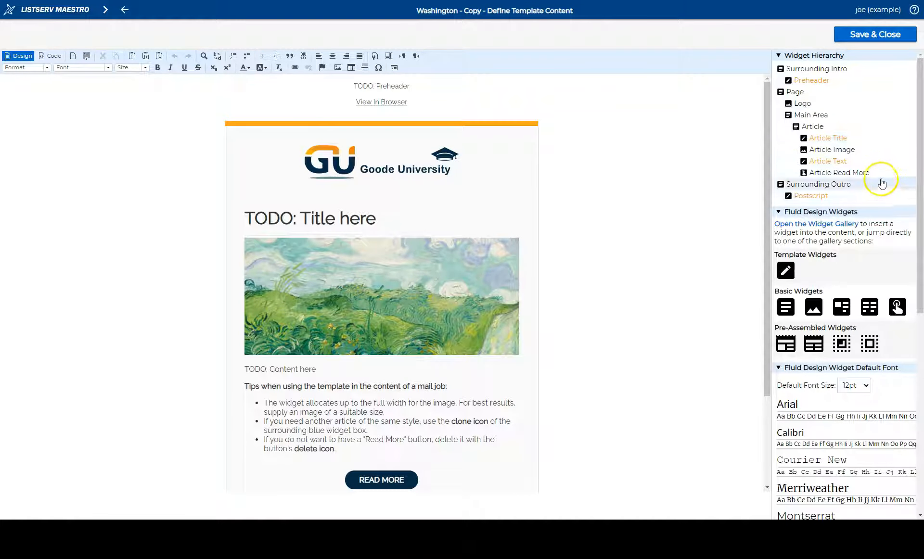
click(812, 126)
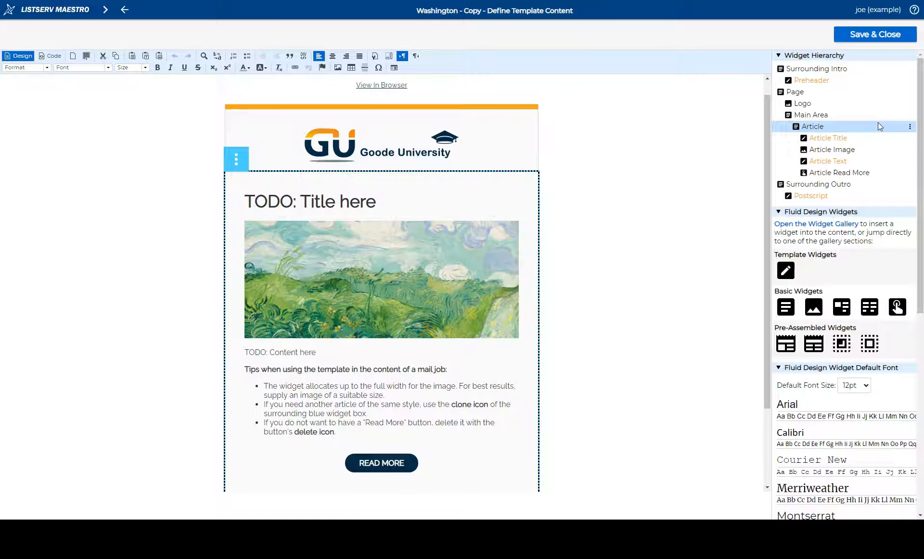
click(910, 126)
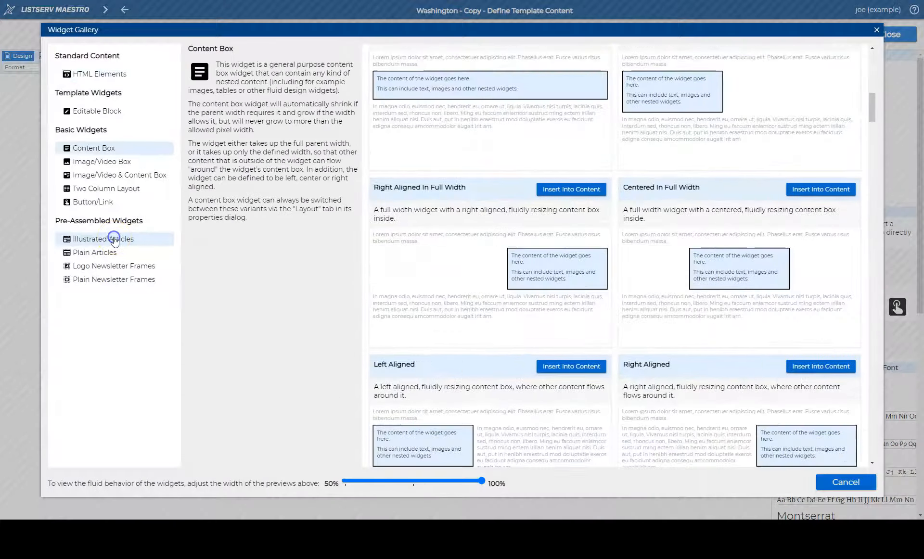
Insert the Top Image 2-Grid article, then delete that widget again
click(102, 238)
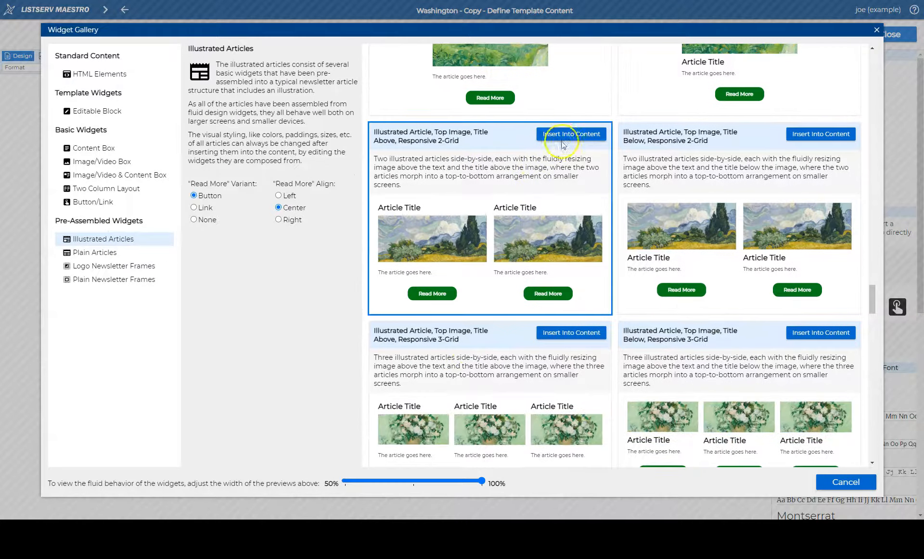
click(570, 134)
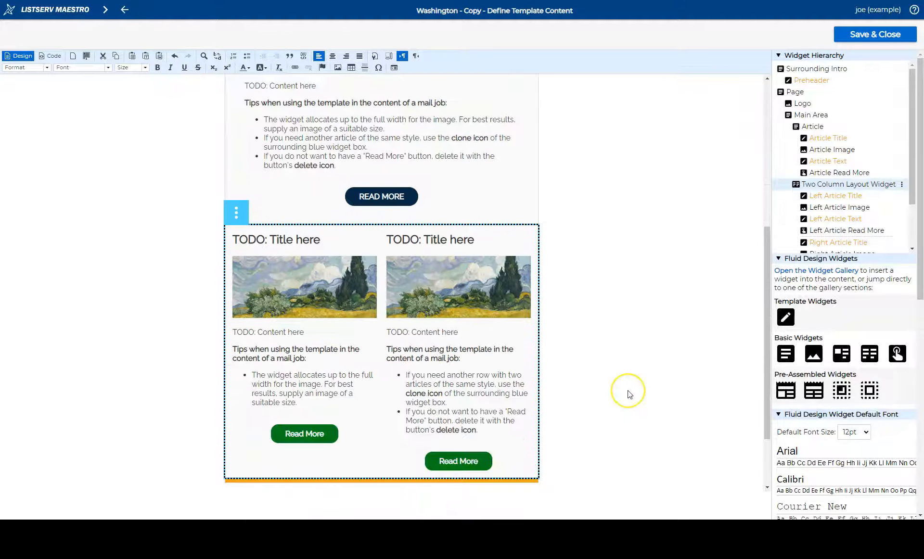
mouse_move(242, 206)
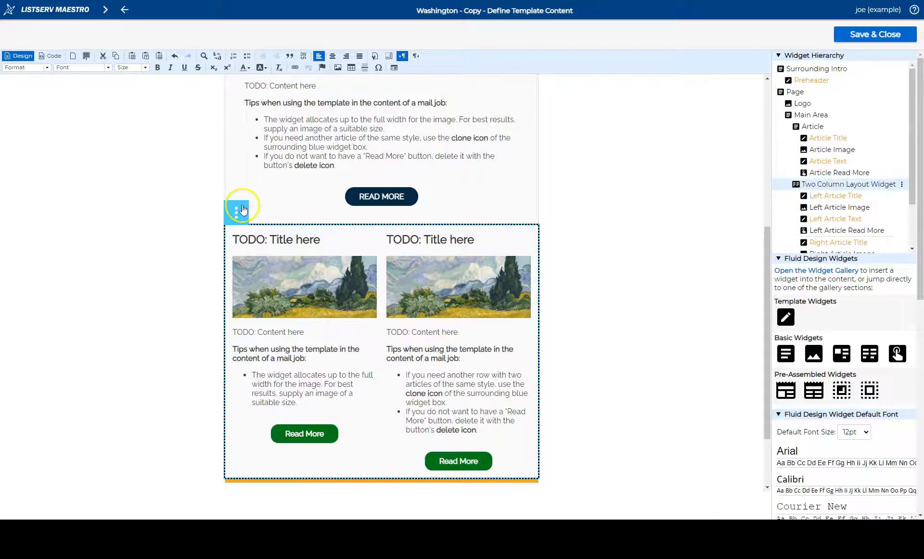
click(241, 206)
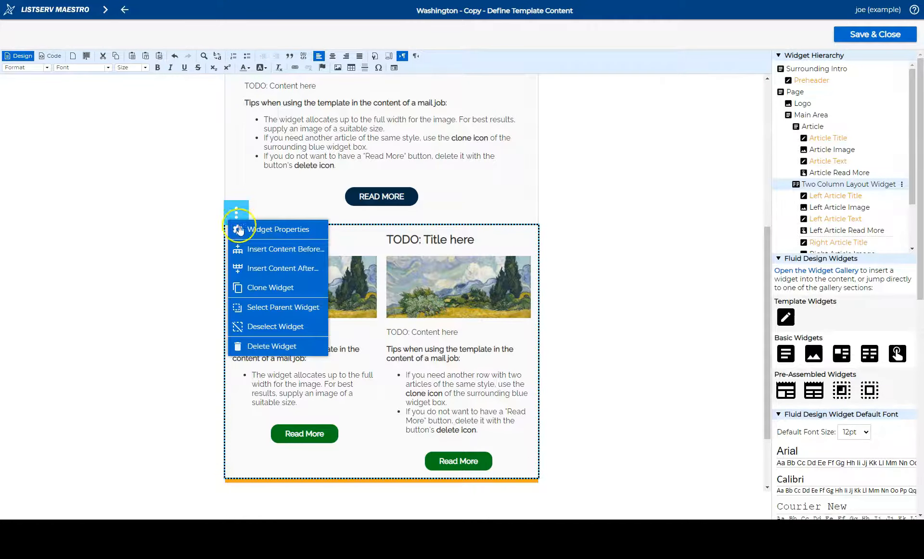
click(272, 346)
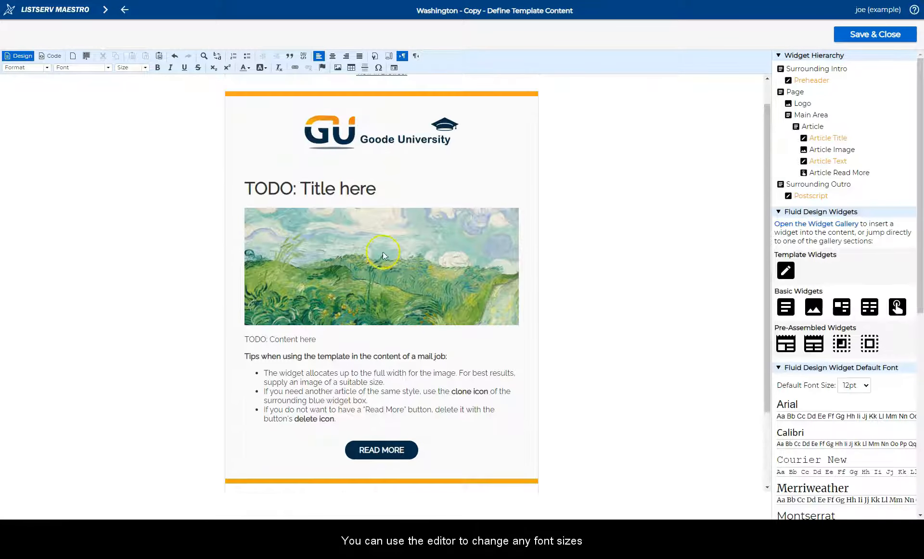
Confirm the Read More button style settings, then save and close the Washington - Copy content
click(310, 189)
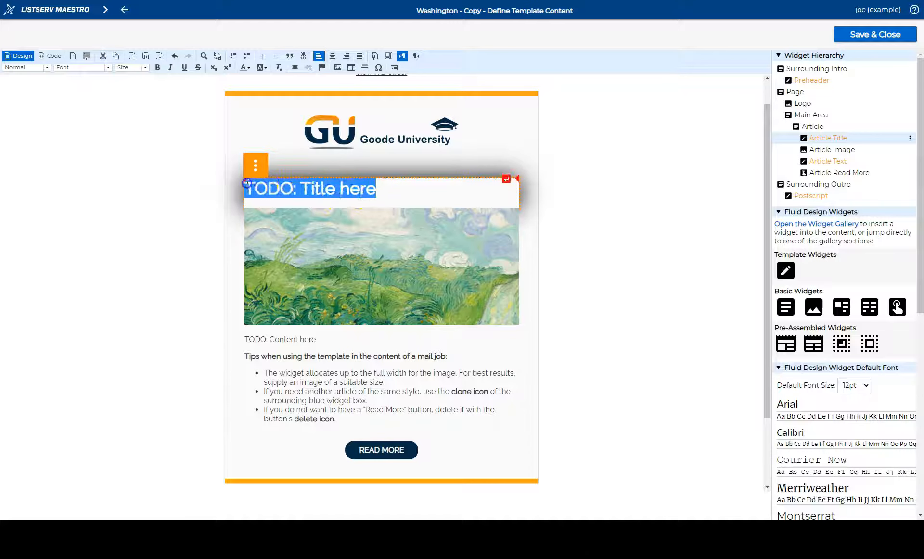
click(142, 67)
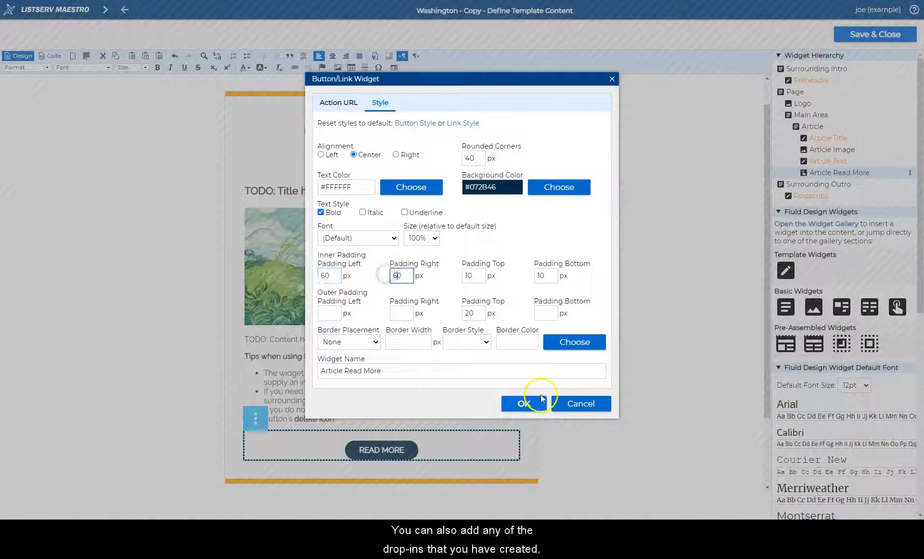
click(522, 404)
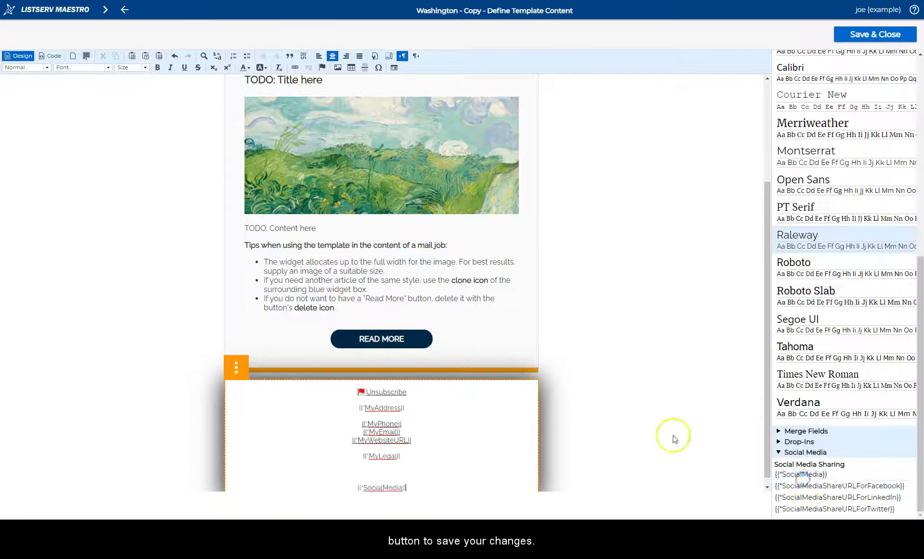
scroll(up, 3)
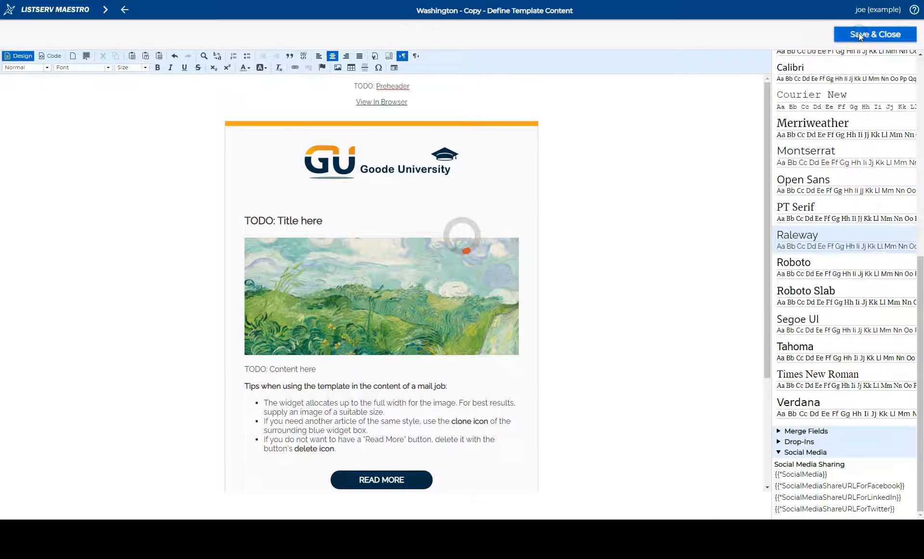
click(874, 34)
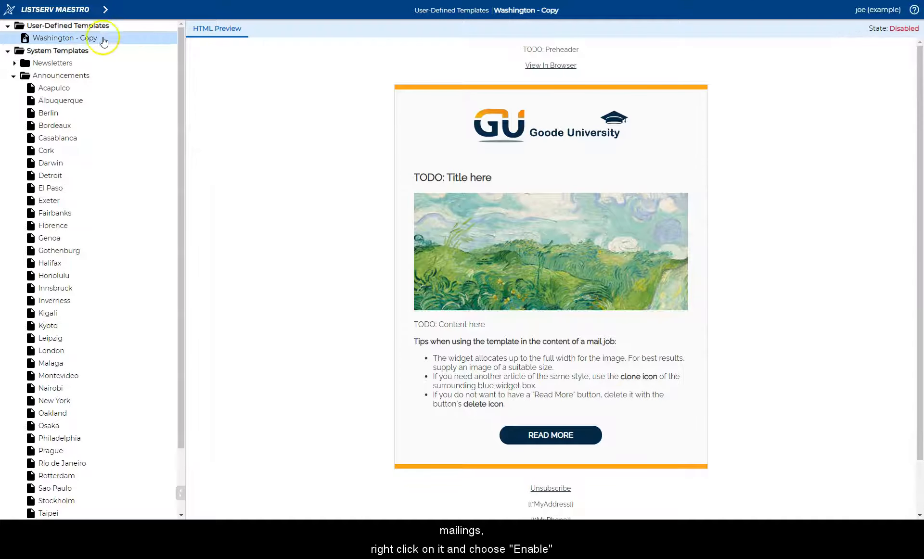
Enable Washington - Copy and rename it to 'Daily News'
right_click(65, 37)
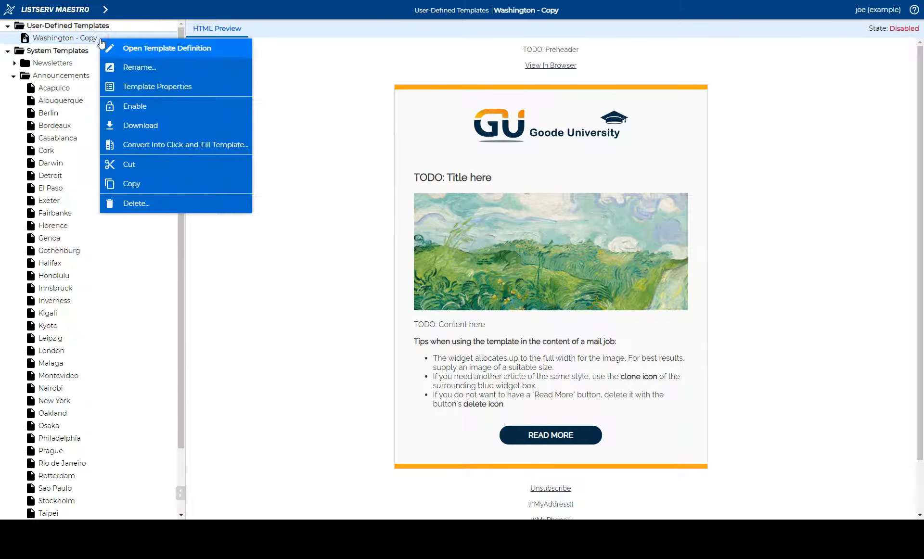
click(134, 106)
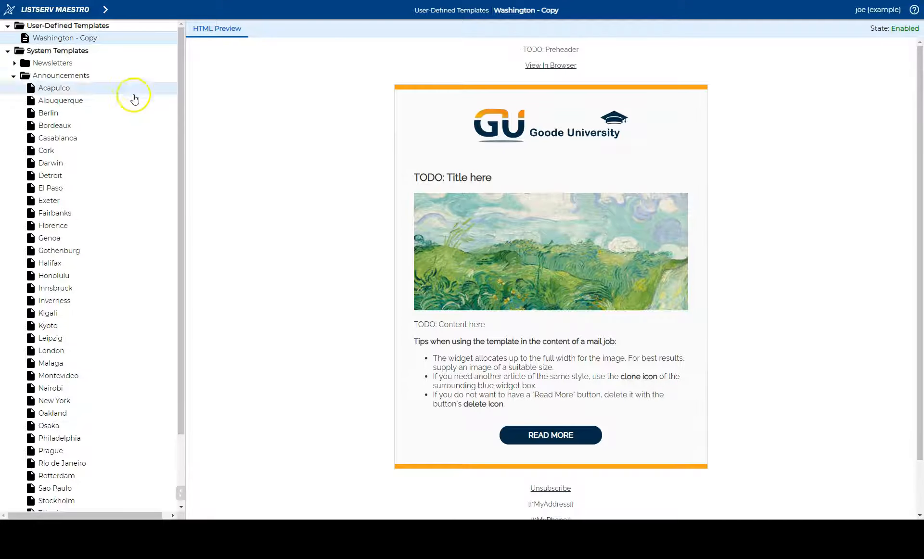
right_click(65, 38)
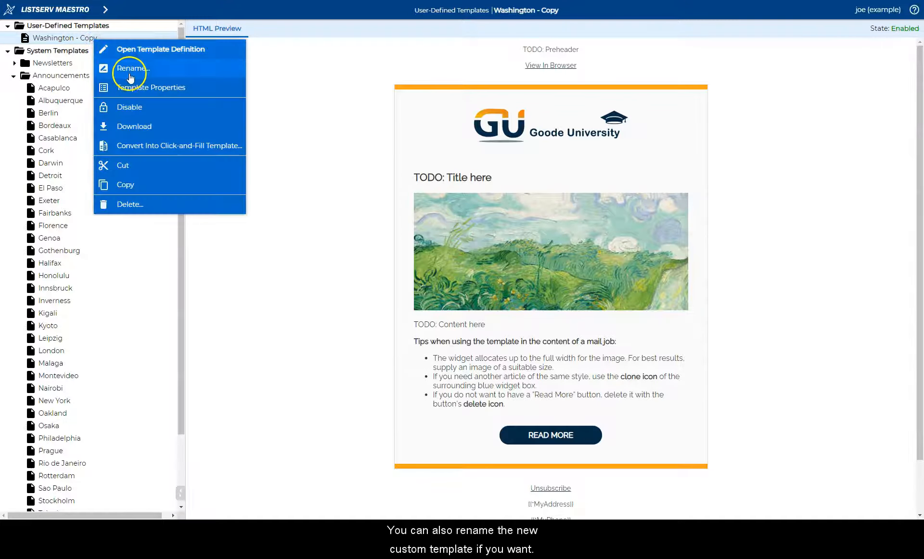
click(132, 68)
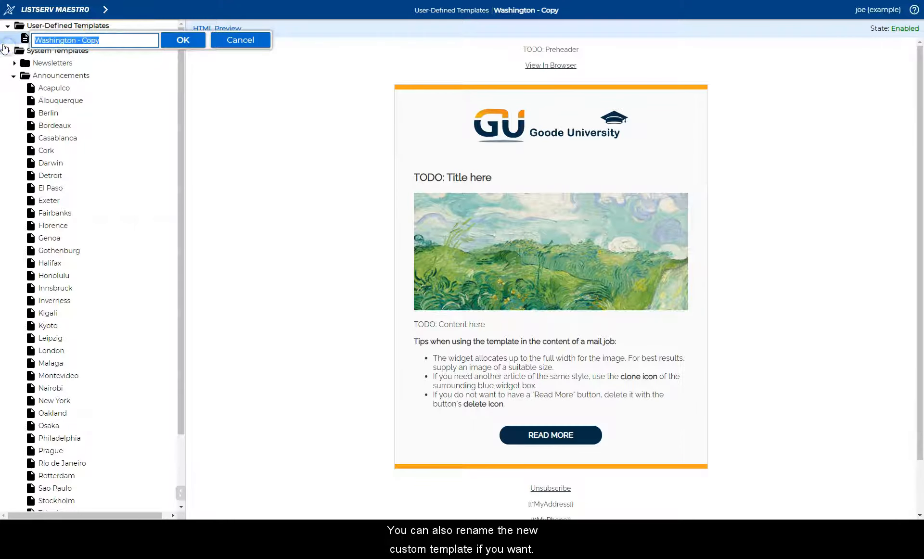
text(Daily News)
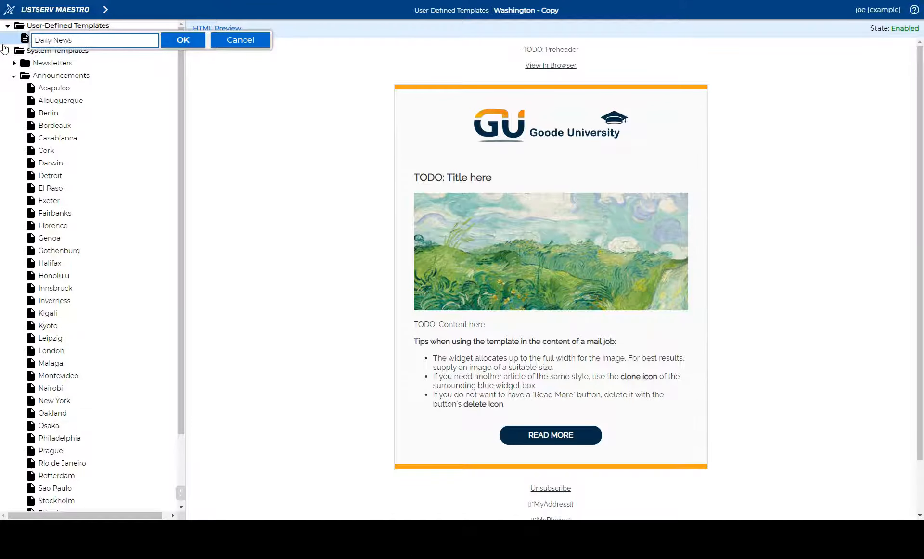
click(182, 40)
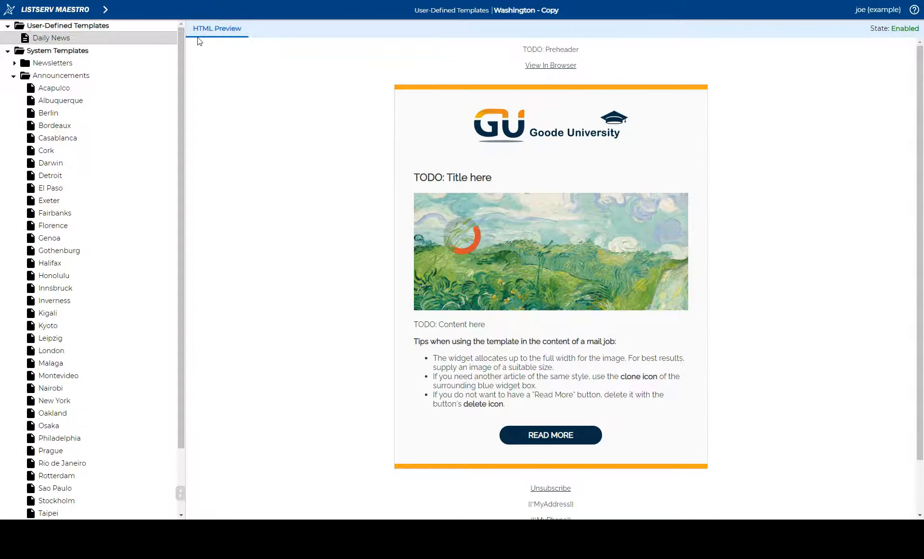
click(105, 9)
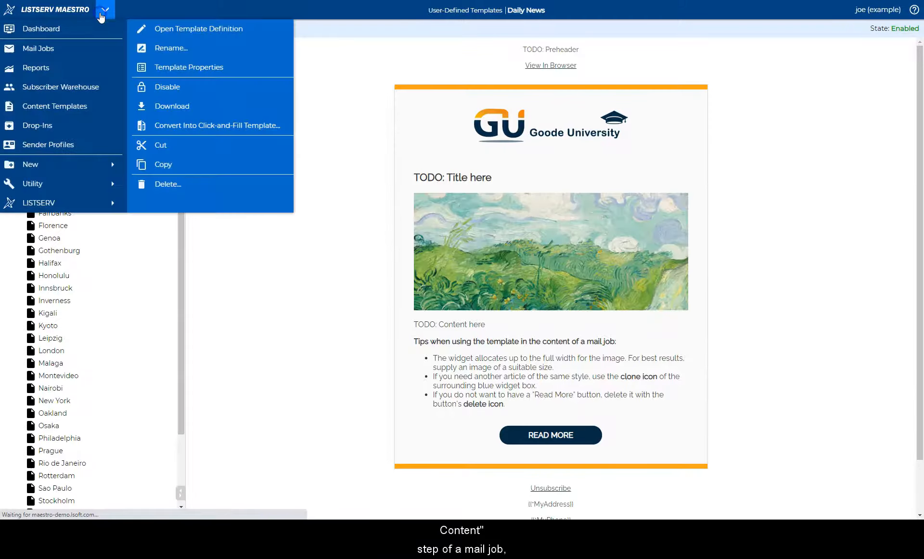
Base the Goode Daily News mail job's content on the user-defined Daily News template
click(39, 48)
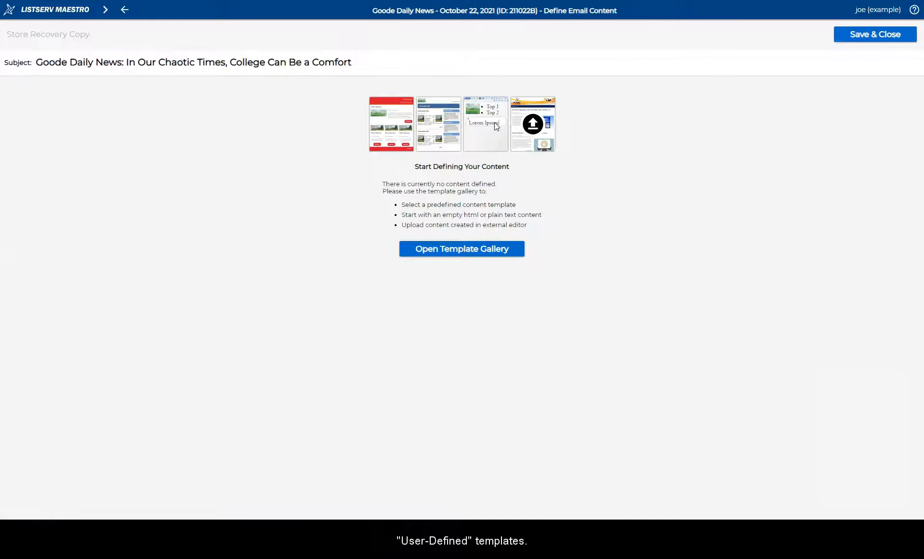
click(461, 249)
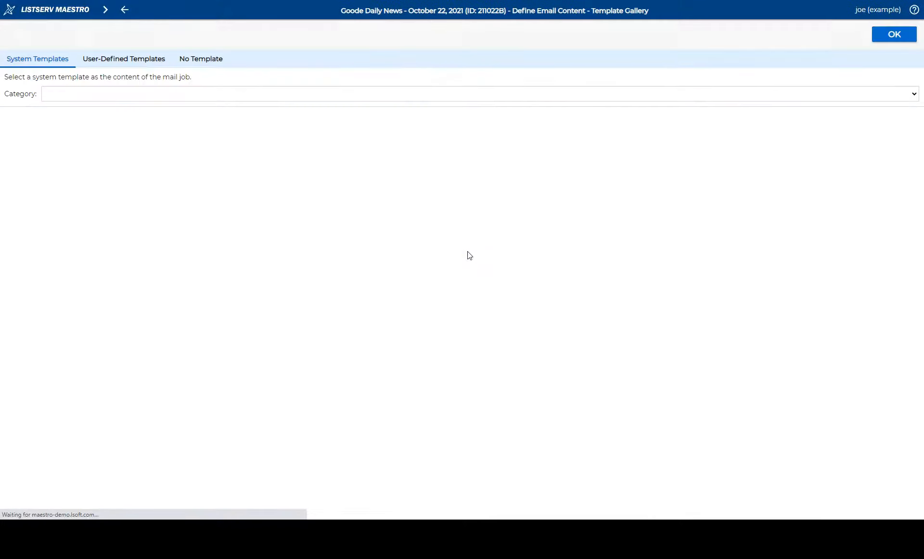
click(123, 58)
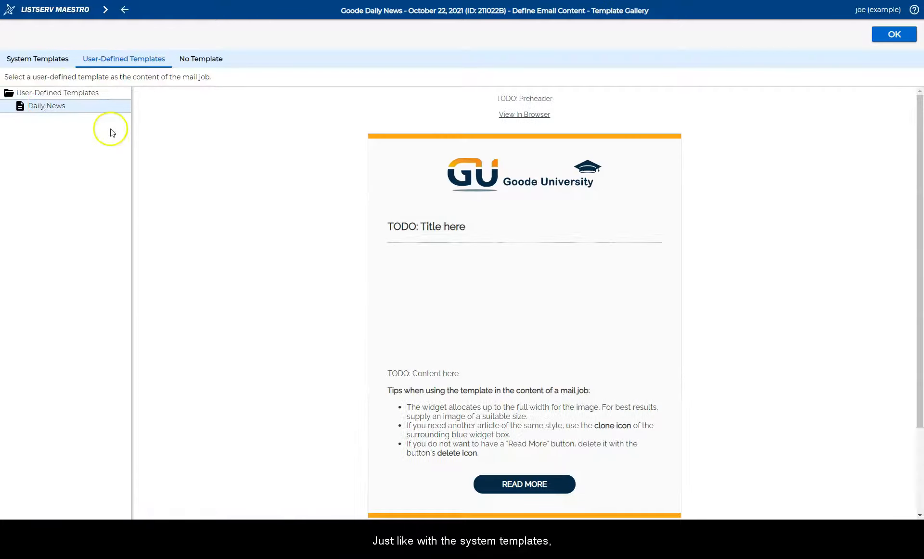
click(893, 33)
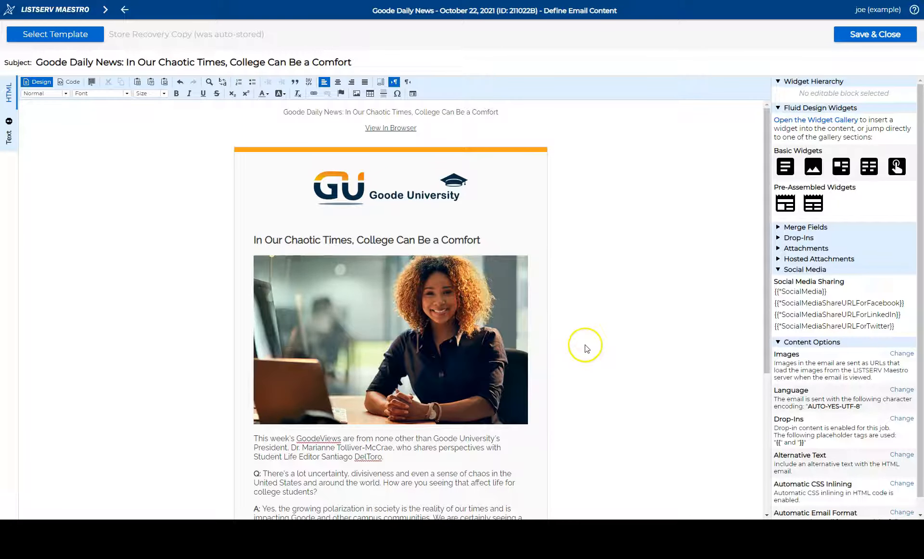
mouse_move(585, 348)
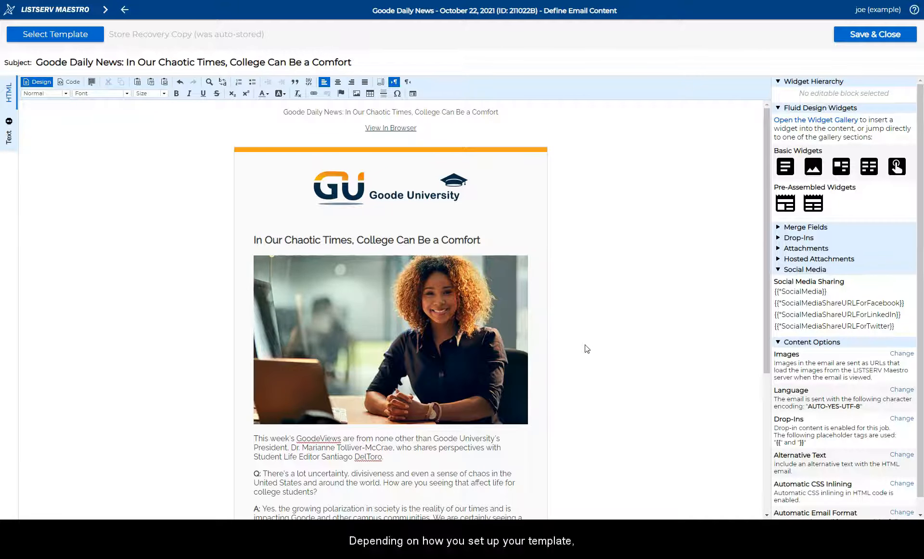
mouse_move(559, 336)
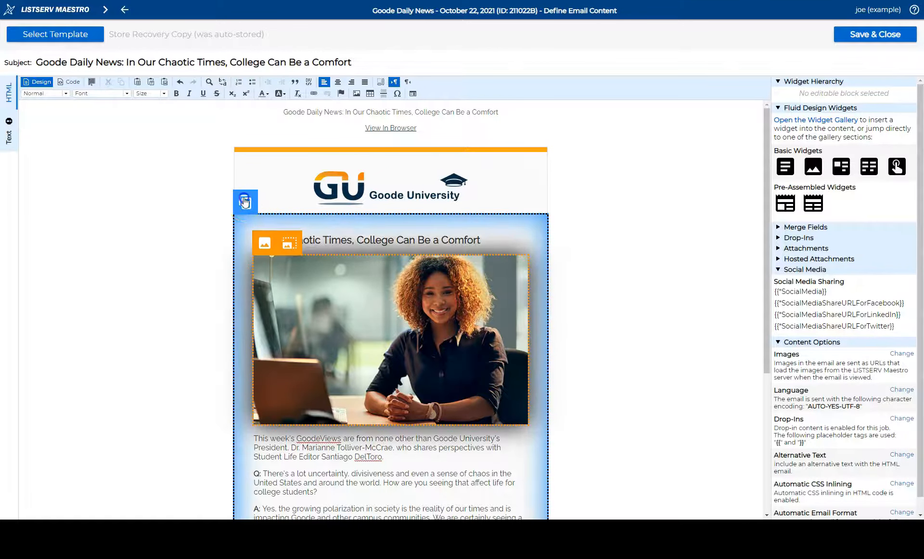
Title the cloned article 'Laser Team Wins Award', swap in laser.jpg, and replace its body text
scroll(down, 3)
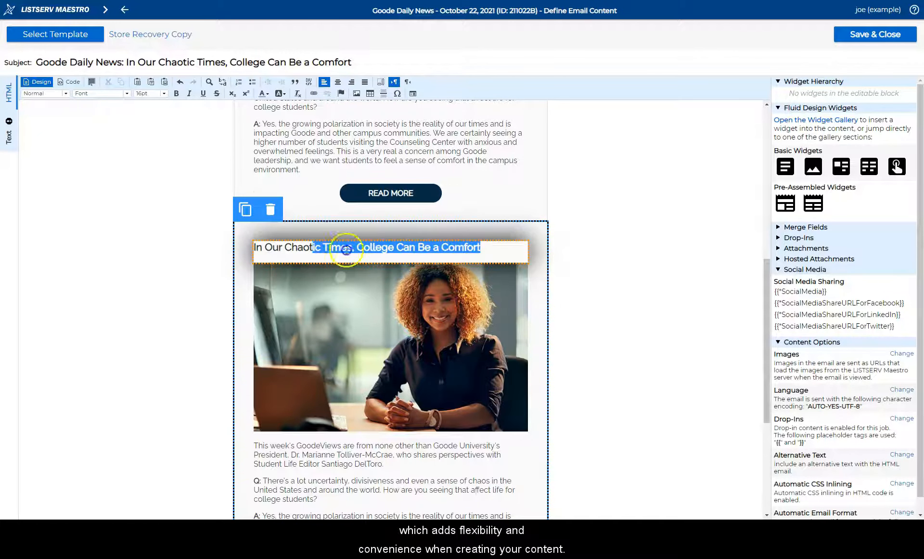
text(Laser Team Wins Award)
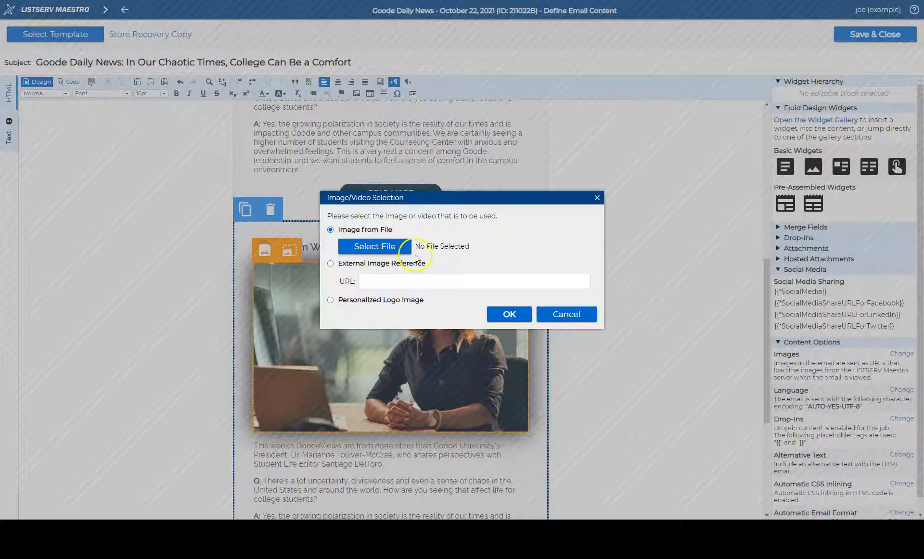
click(373, 246)
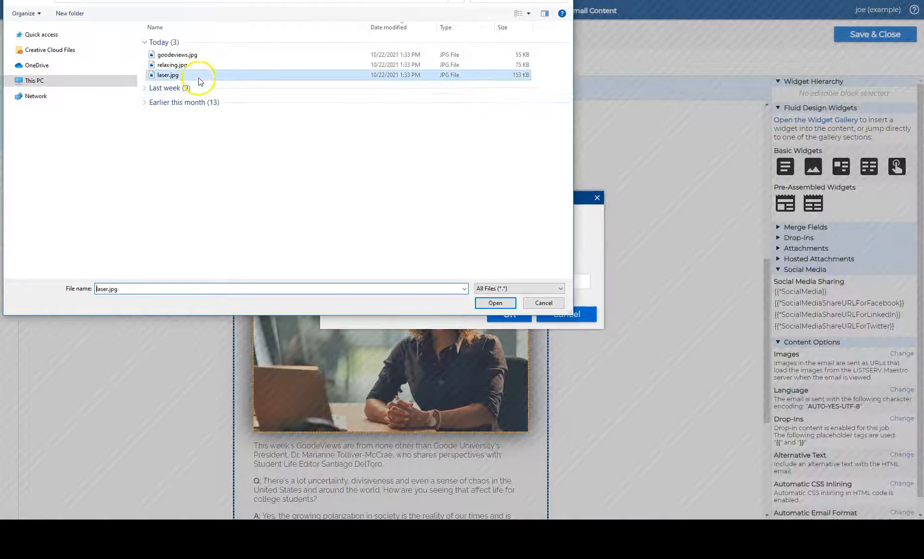
click(494, 302)
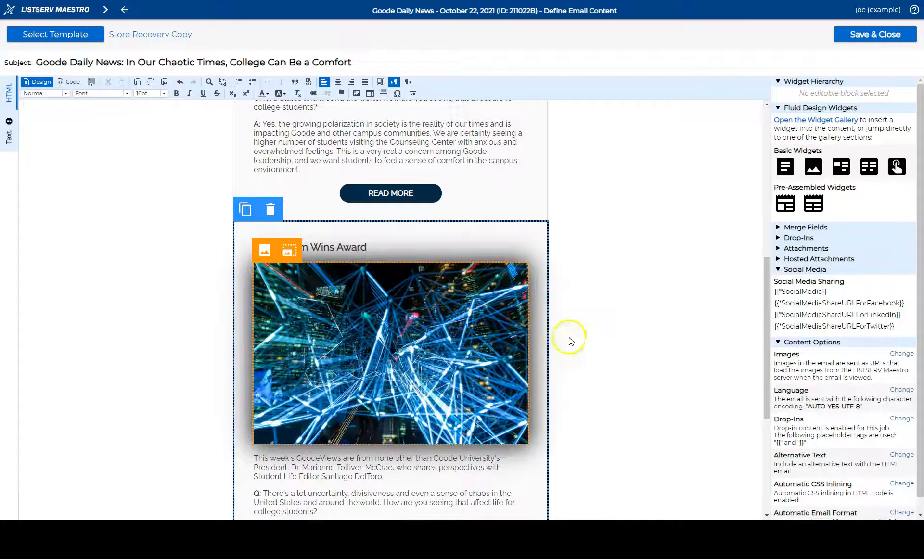
scroll(down, 3)
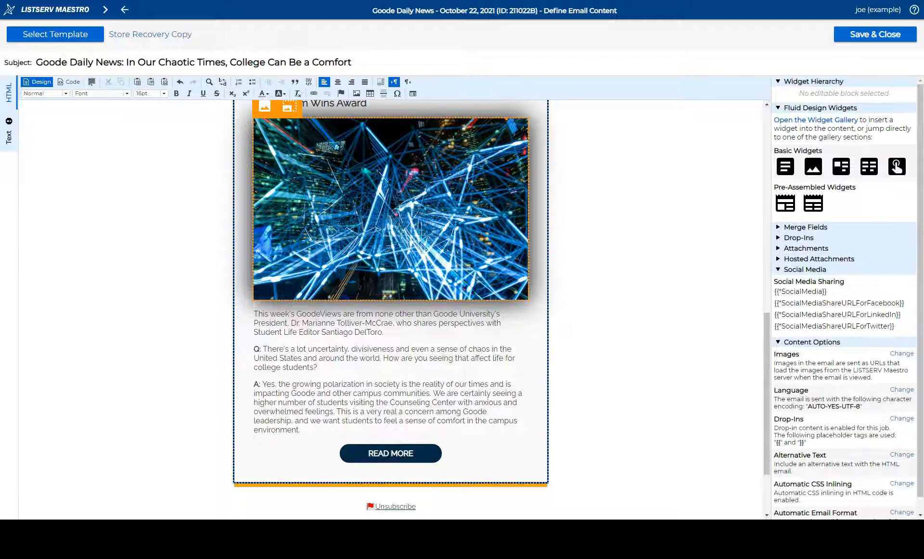
click(330, 432)
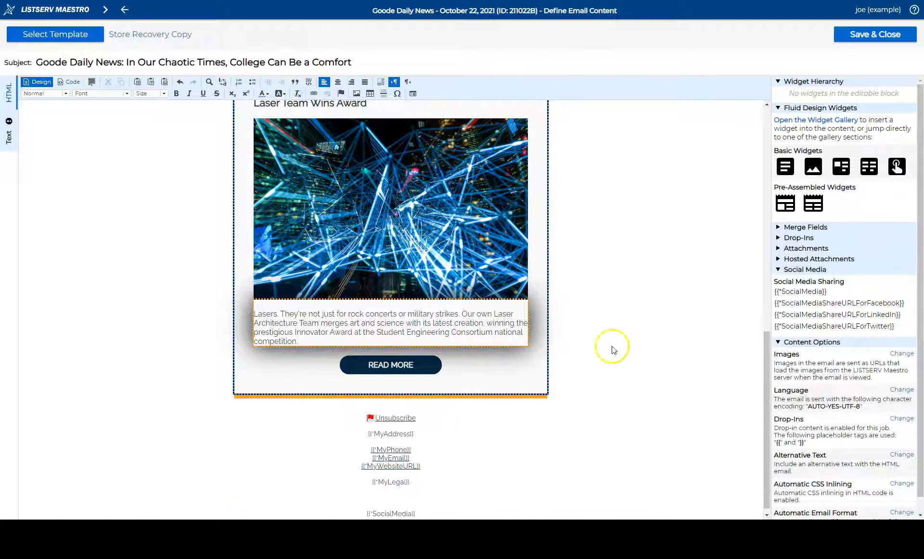
click(612, 347)
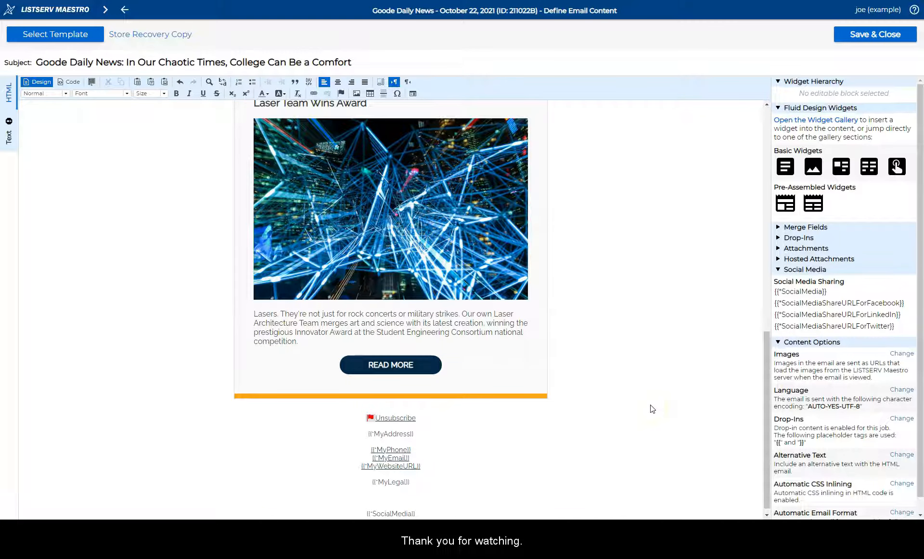